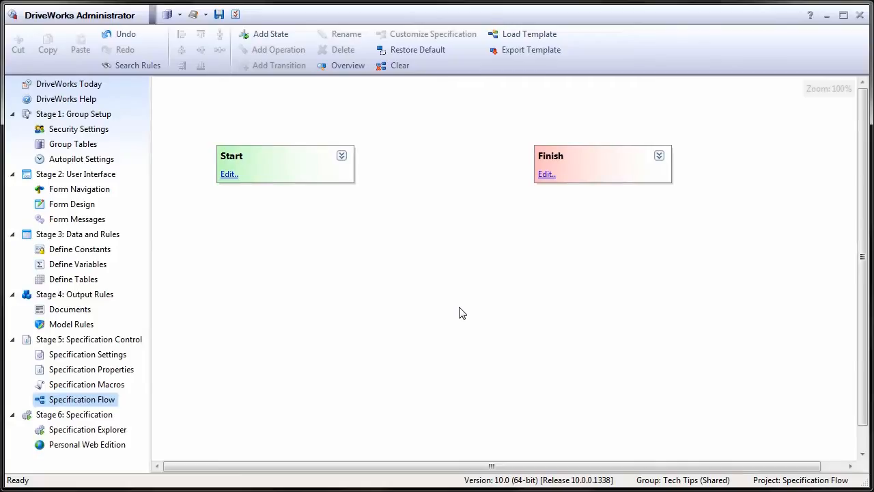
pyautogui.moveTo(445, 290)
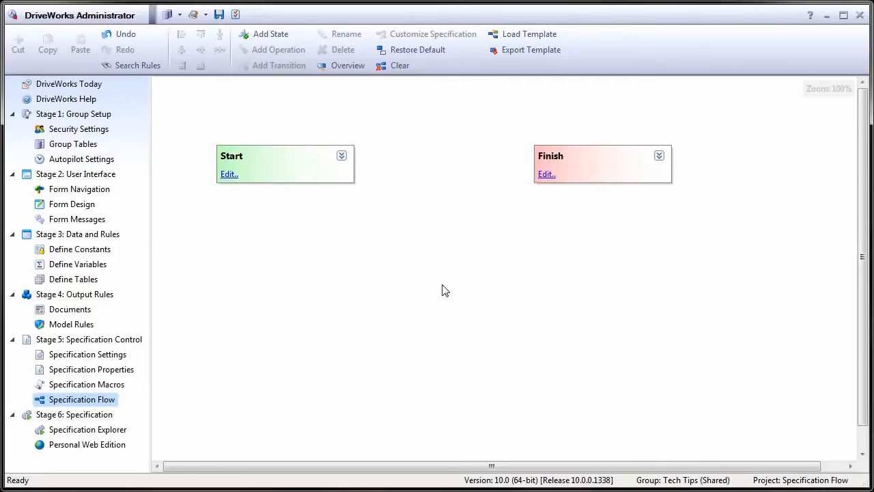
# Step: Add a transition named 'Go to Finish' to the Start state
pyautogui.click(284, 164)
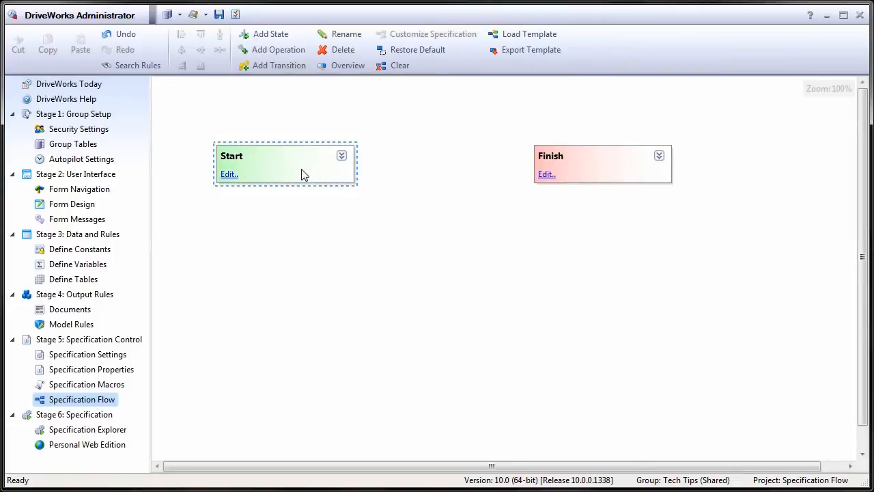
pyautogui.click(277, 65)
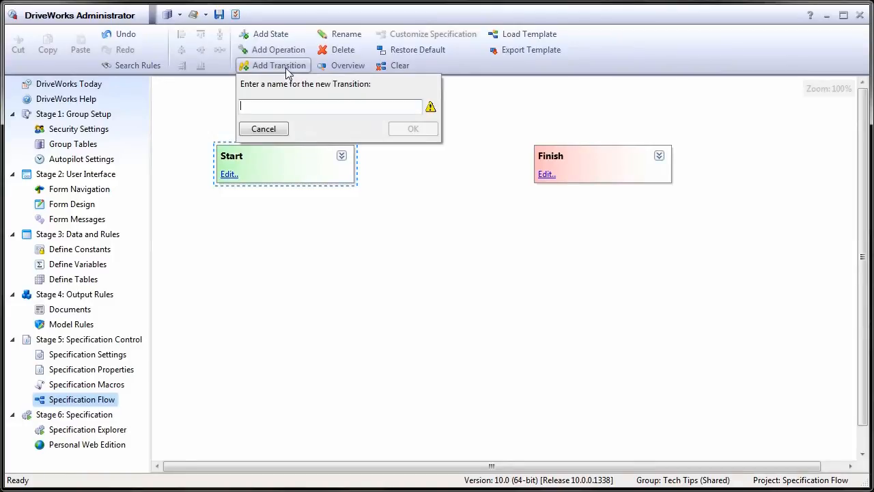
pyautogui.write('Go')
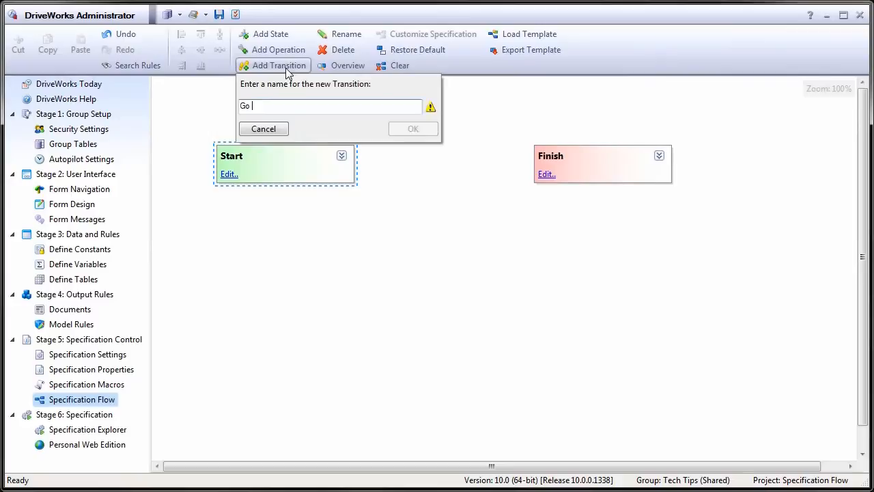
pyautogui.write('to Finish')
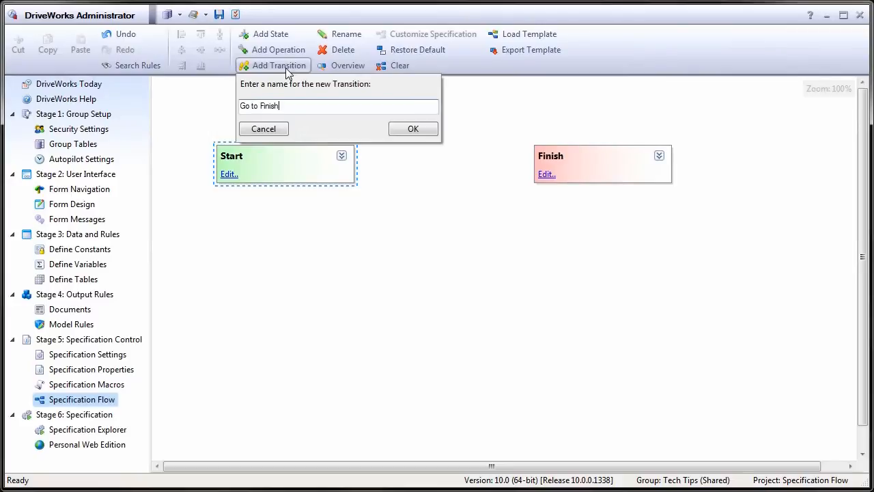
pyautogui.click(412, 128)
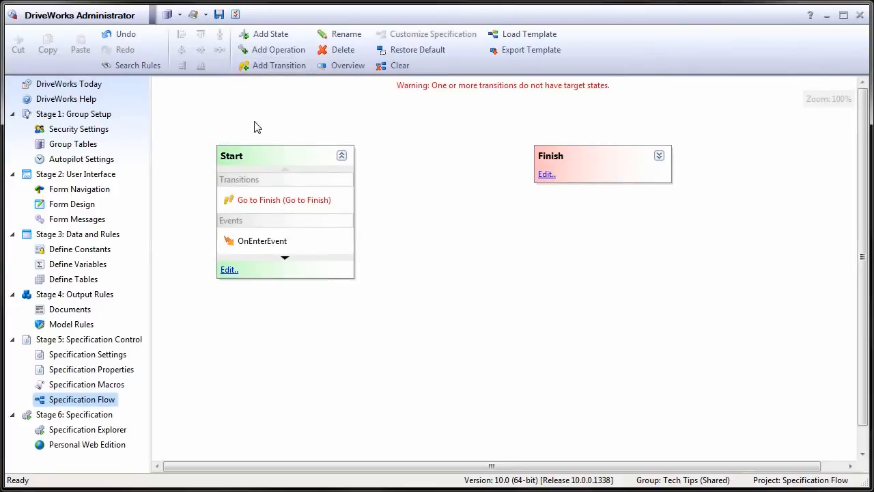
pyautogui.moveTo(265, 203)
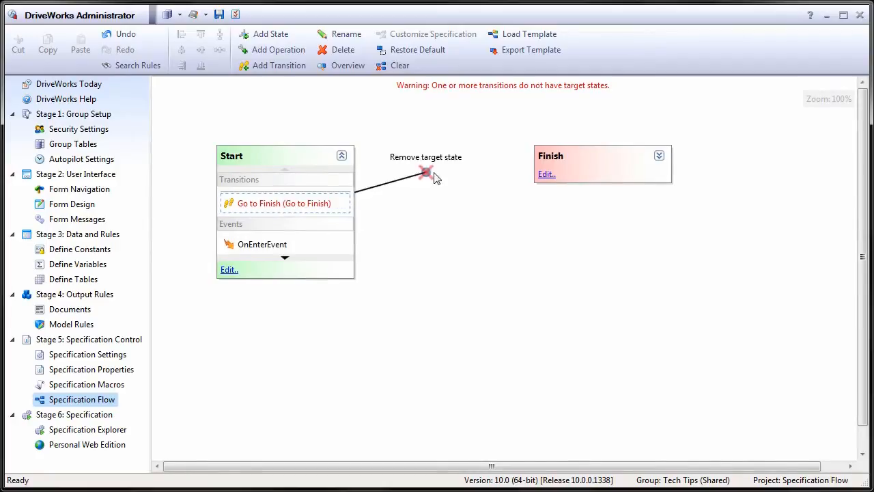
# Step: Point 'Go to Finish' at Finish, and add a 'Go to Start' transition targeting Start
pyautogui.moveTo(425, 170); pyautogui.dragTo(558, 164)
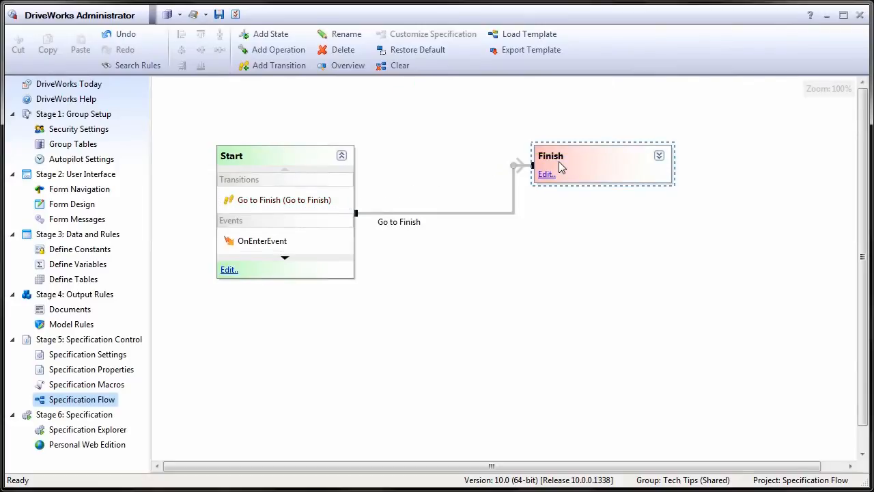
pyautogui.click(278, 65)
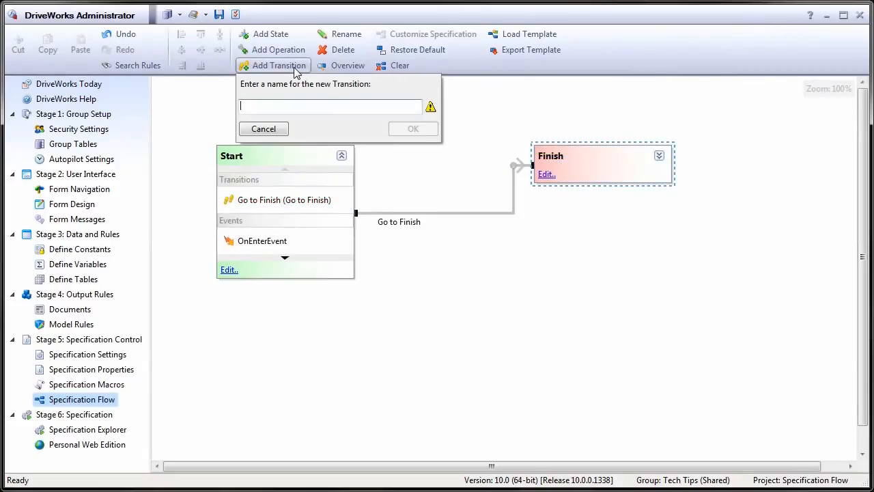
pyautogui.write('Go to S')
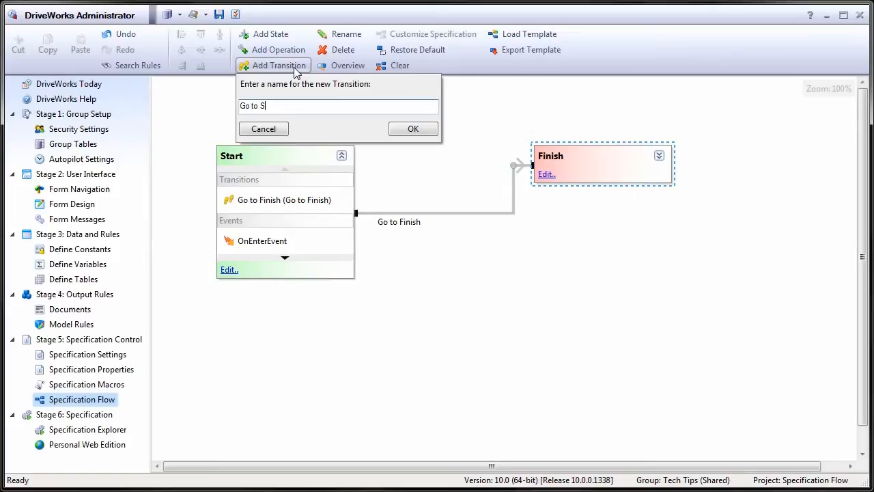
pyautogui.click(412, 128)
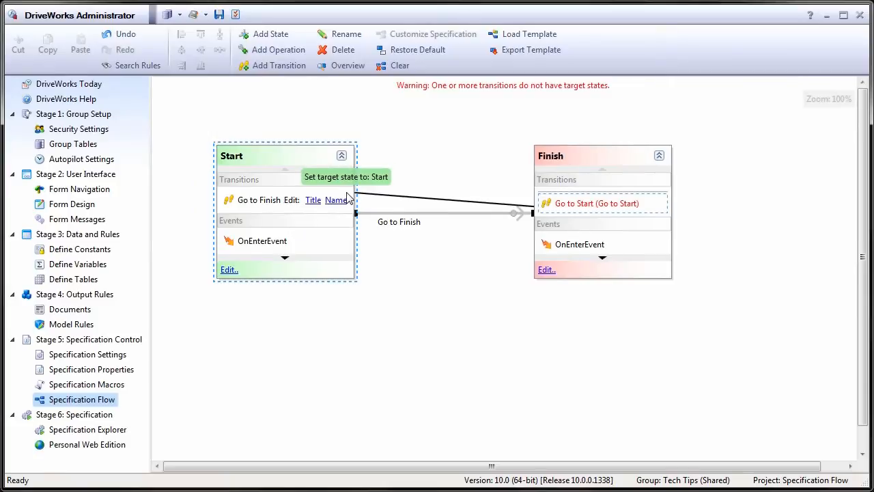
pyautogui.click(343, 156)
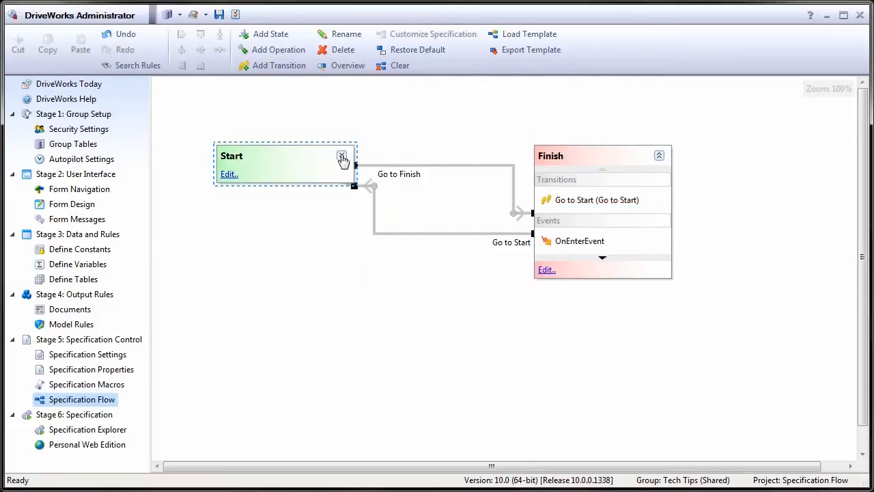
pyautogui.click(658, 155)
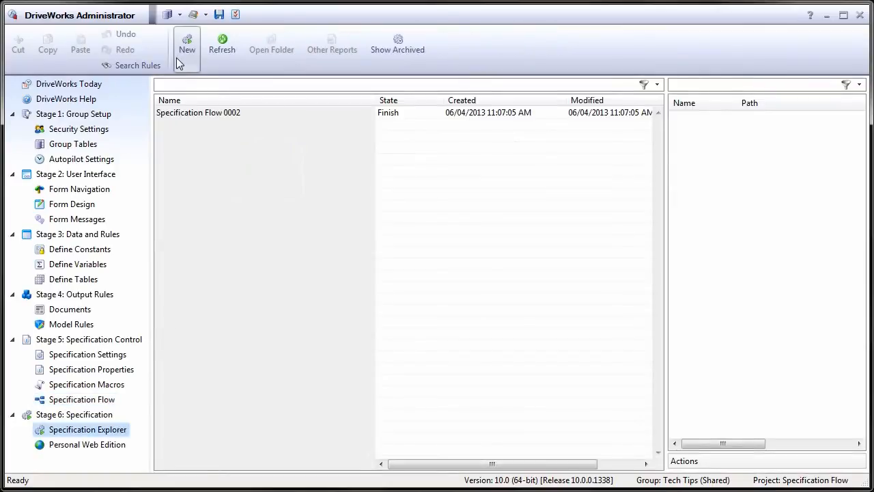
# Step: Create a new Specification Flow specification and move it to the Finish state
pyautogui.click(187, 44)
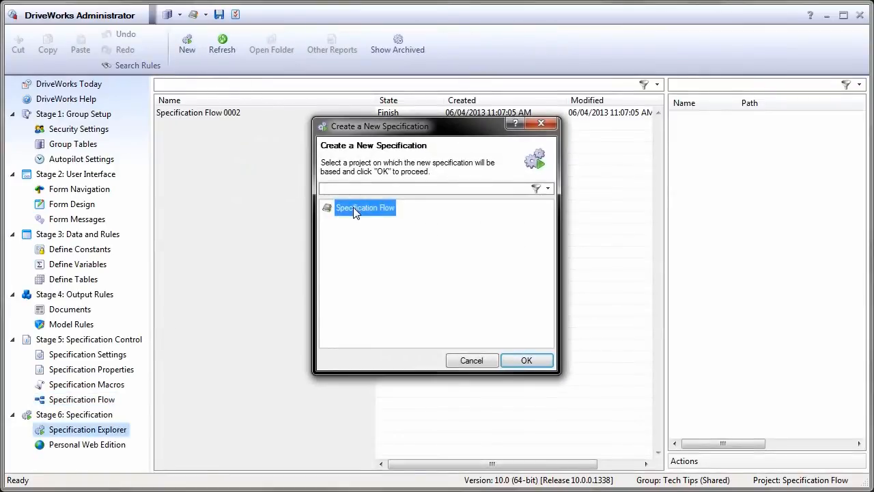
pyautogui.click(526, 360)
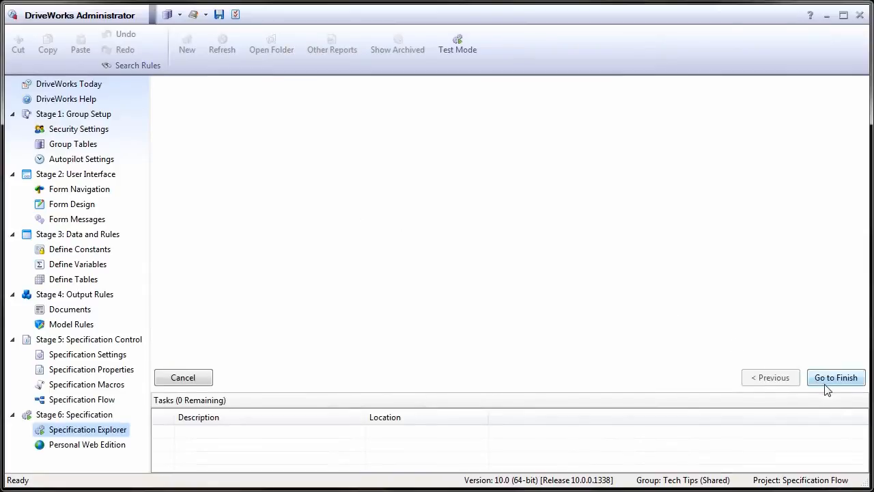
pyautogui.click(836, 377)
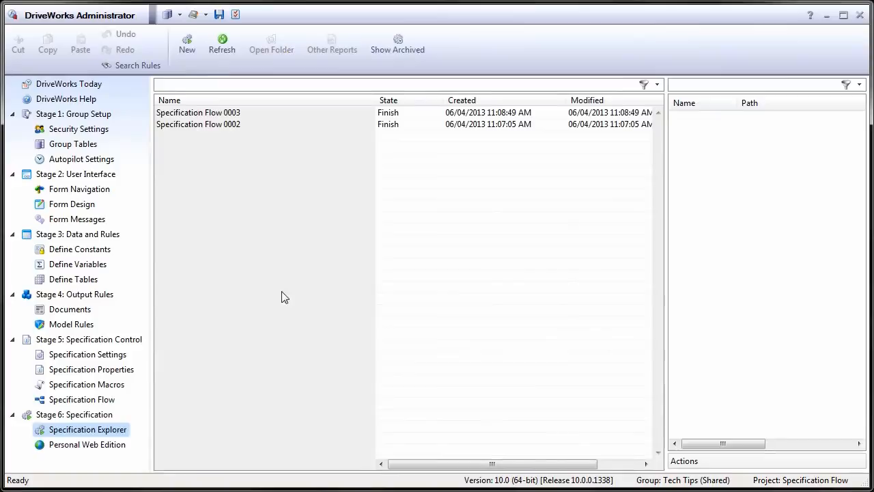
pyautogui.click(82, 399)
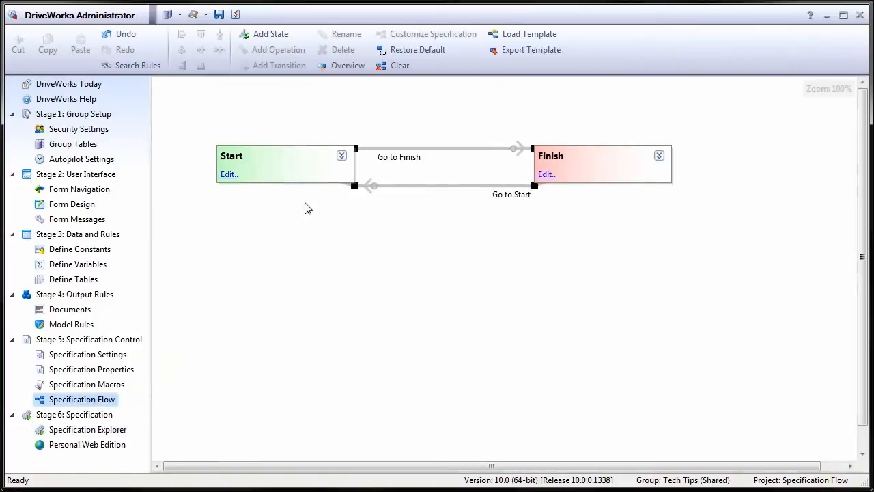
pyautogui.click(341, 156)
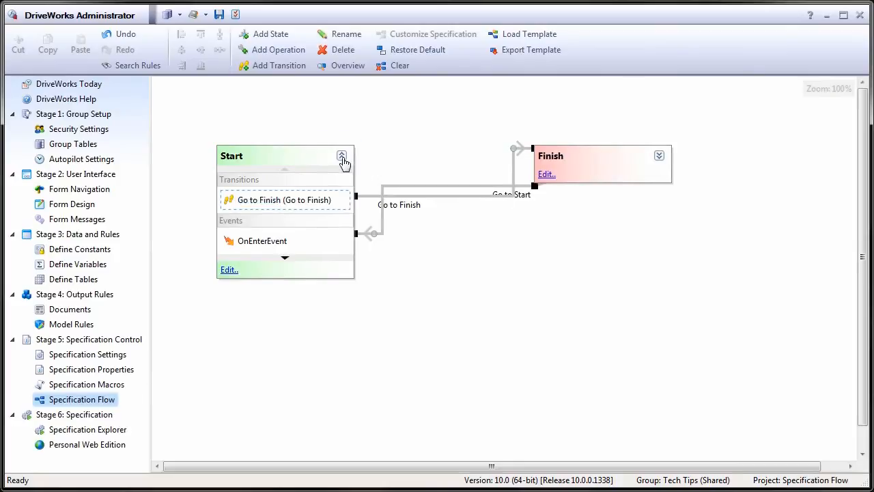
pyautogui.click(341, 156)
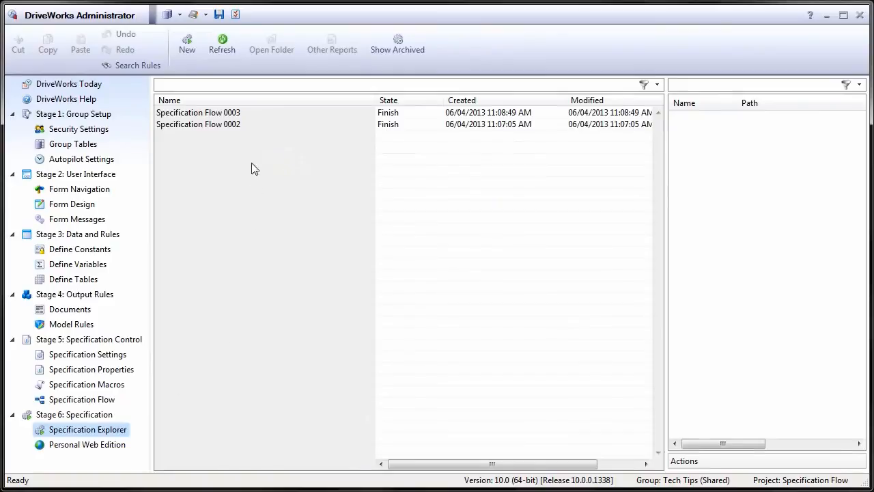
# Step: Select Specification Flow 0003 to show its Starting Specification report and Go to Start action
pyautogui.click(198, 112)
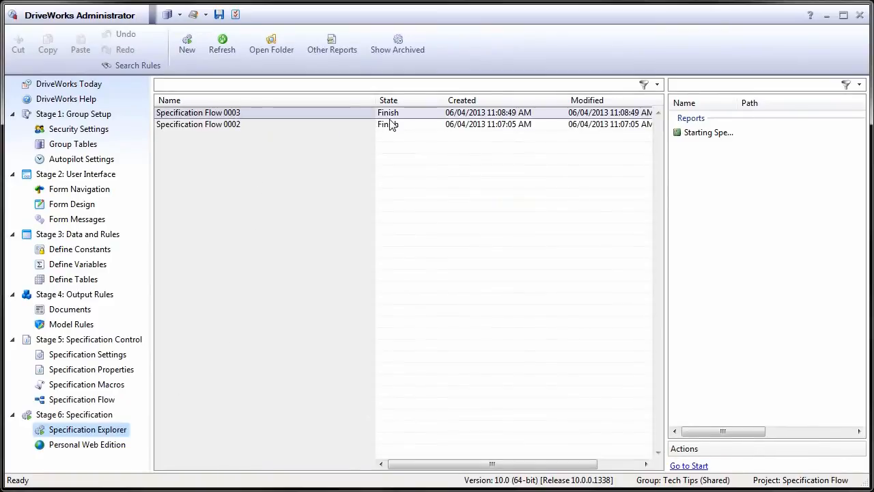
pyautogui.moveTo(659, 448)
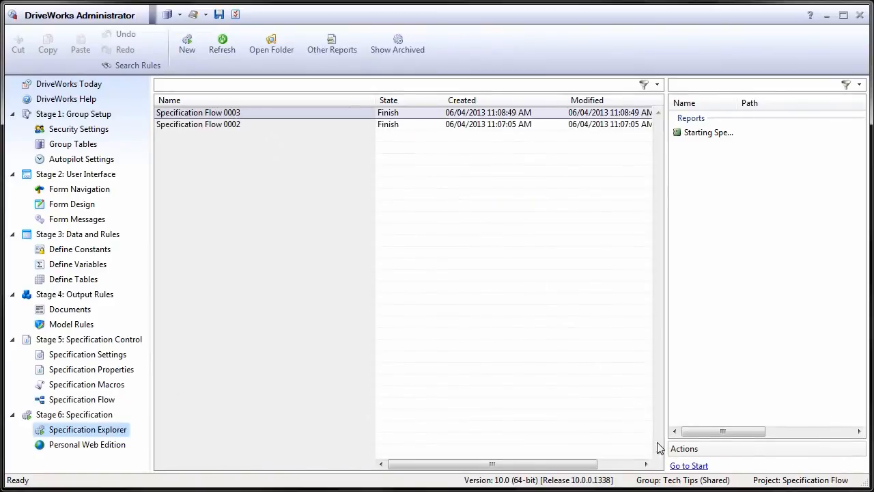
pyautogui.moveTo(689, 466)
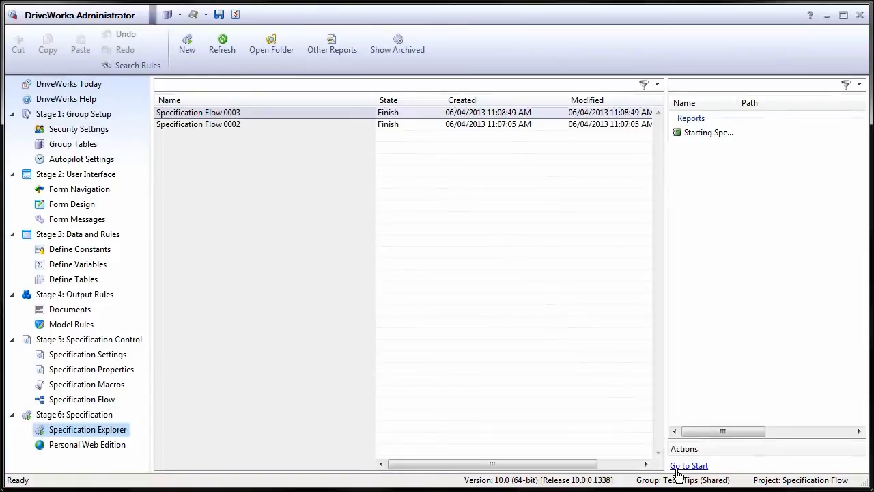